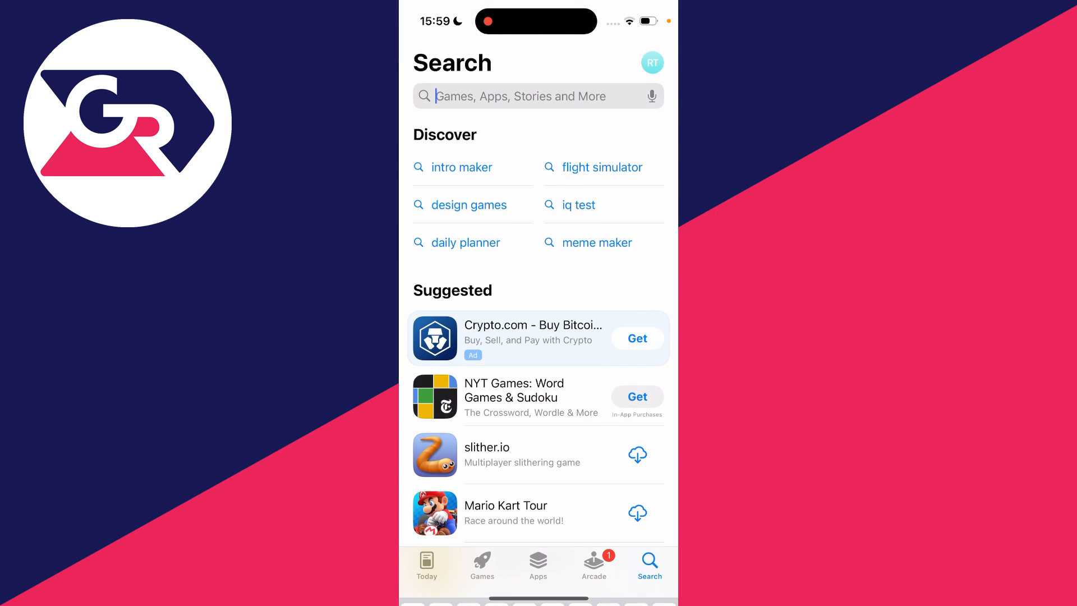
Search 'steam' in the App Store and download Valve's Steam Link app
text(steam)
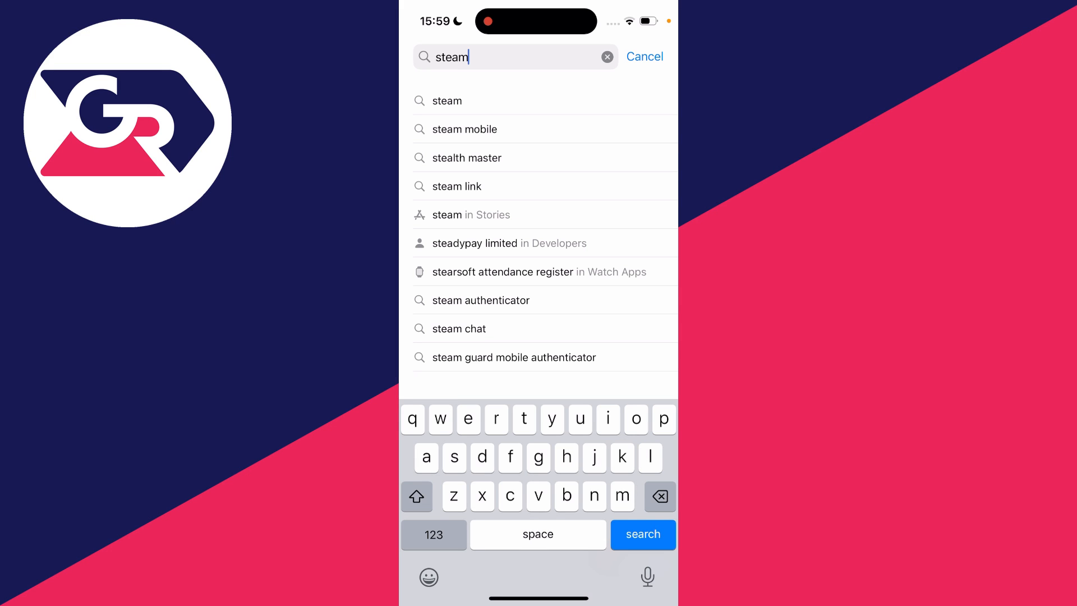
click(457, 186)
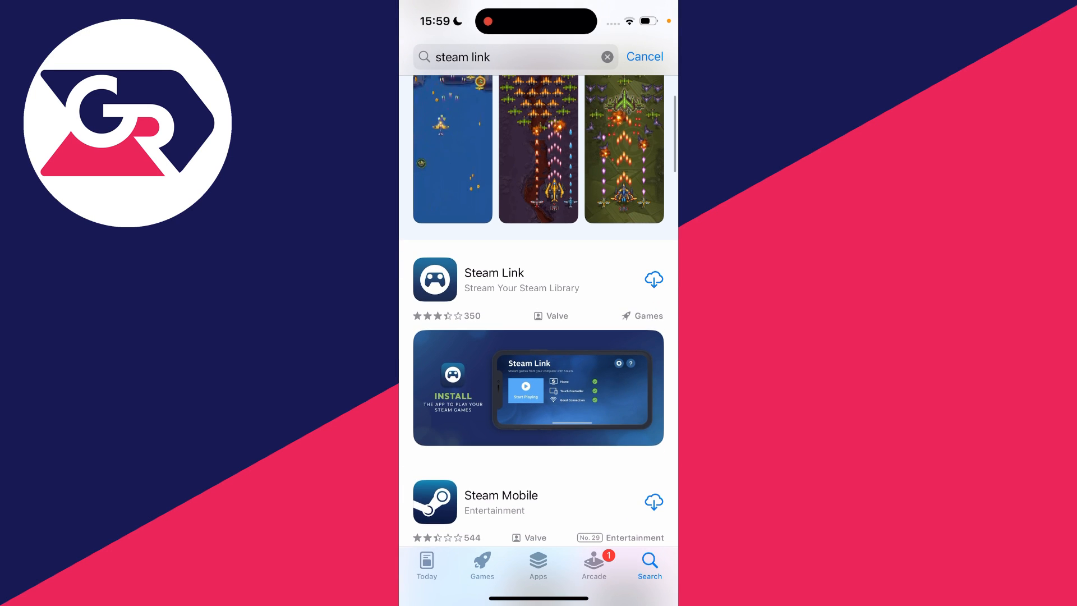
click(494, 271)
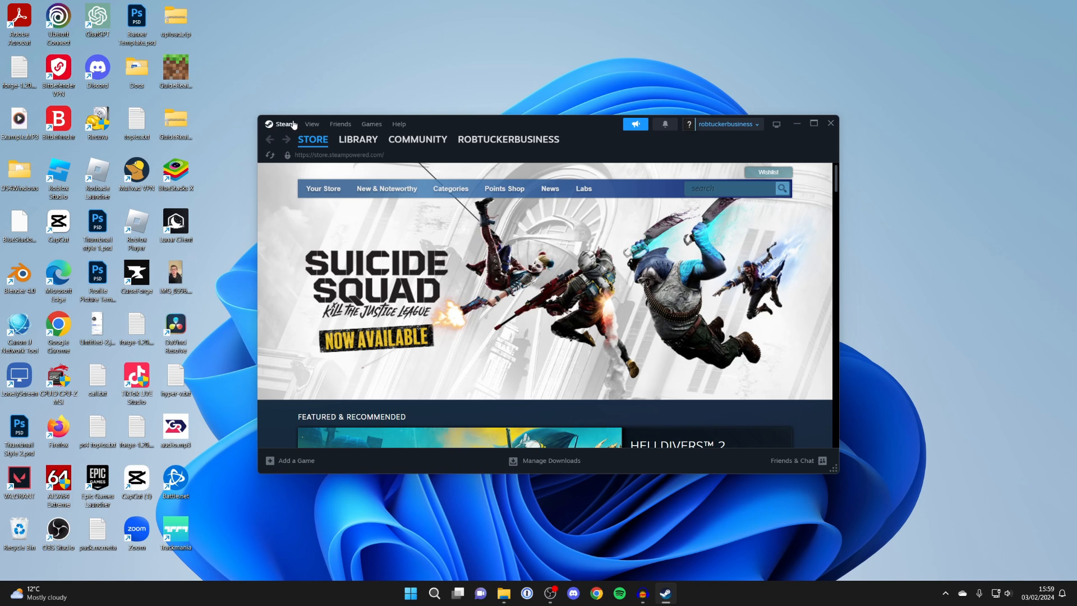
mouse_move(300, 225)
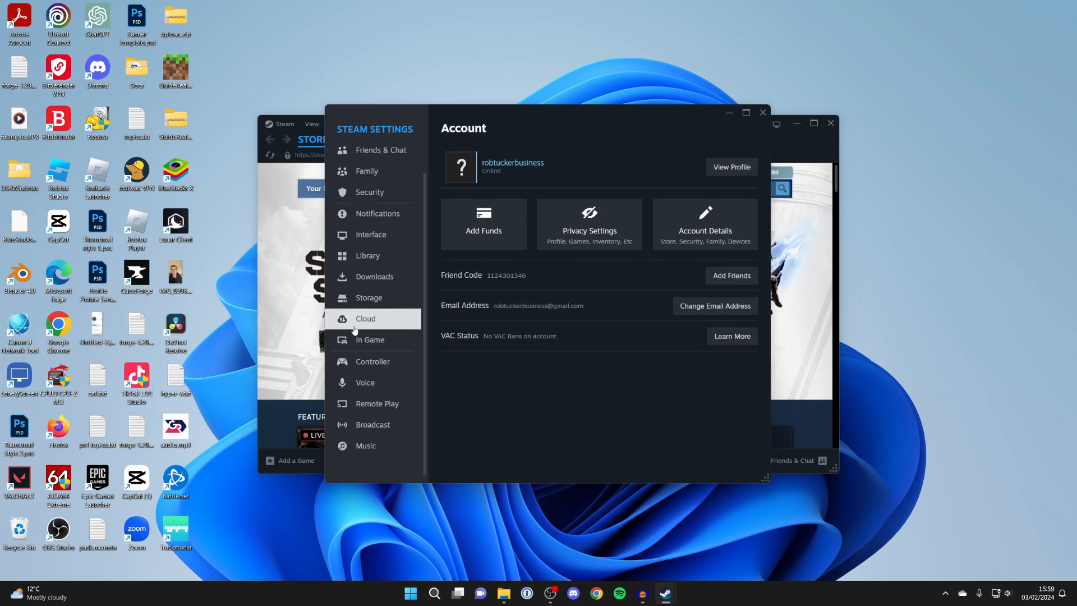
Show Steam's Remote Play settings page with Enable Remote Play on
click(377, 403)
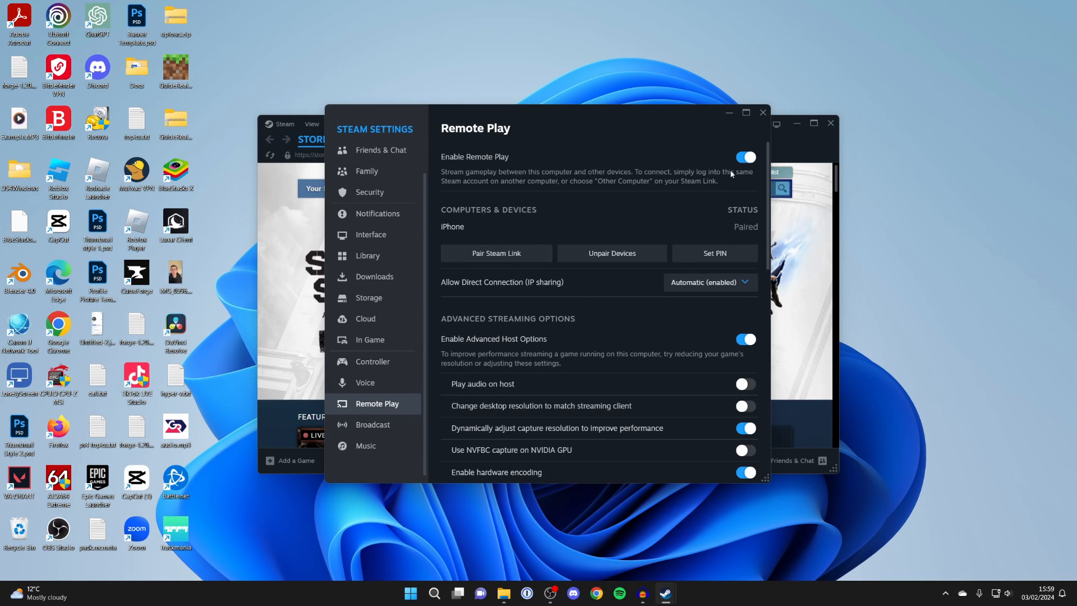
mouse_move(717, 178)
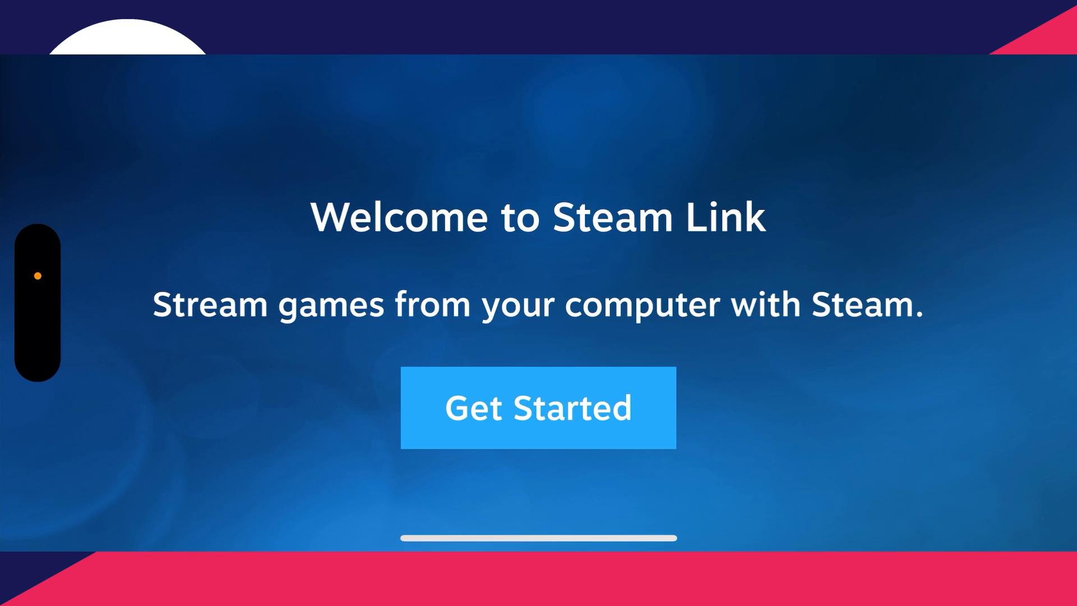
Start Steam Link setup and choose GuideRealmPC as the computer to connect to
click(537, 407)
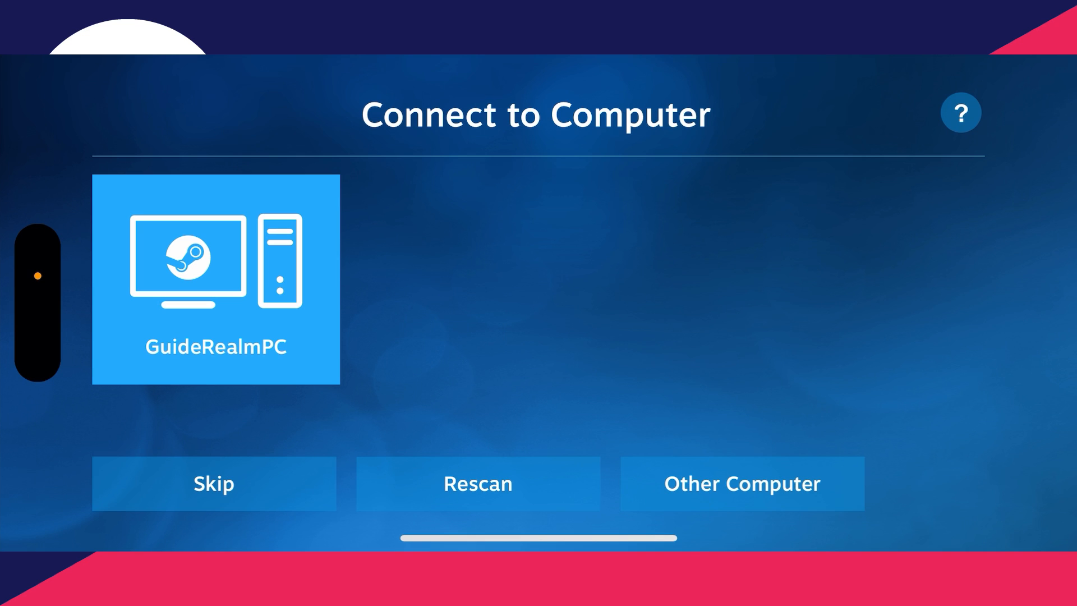
click(214, 279)
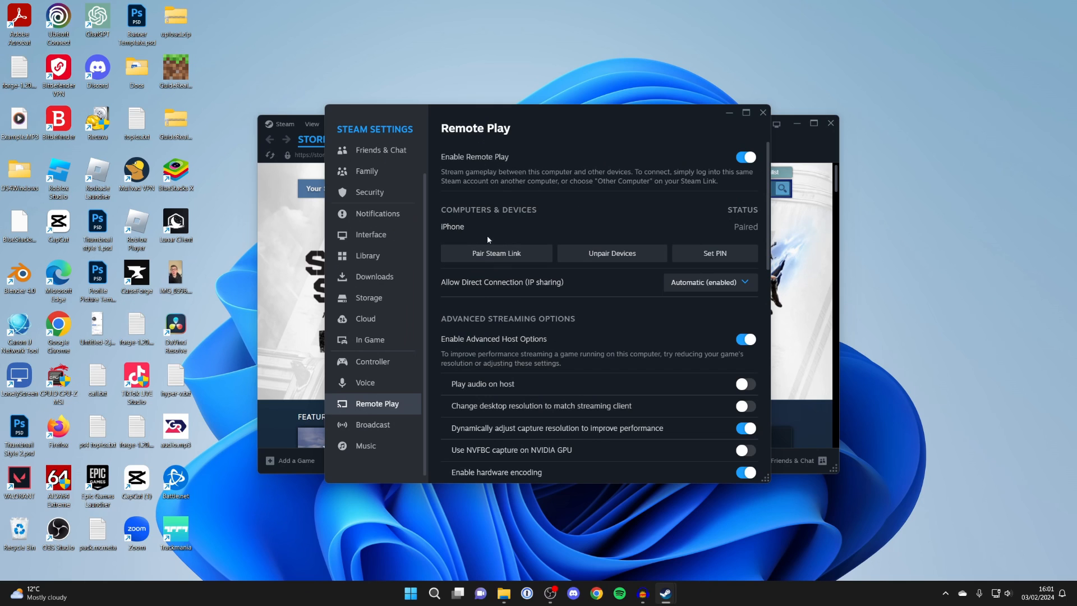
click(495, 252)
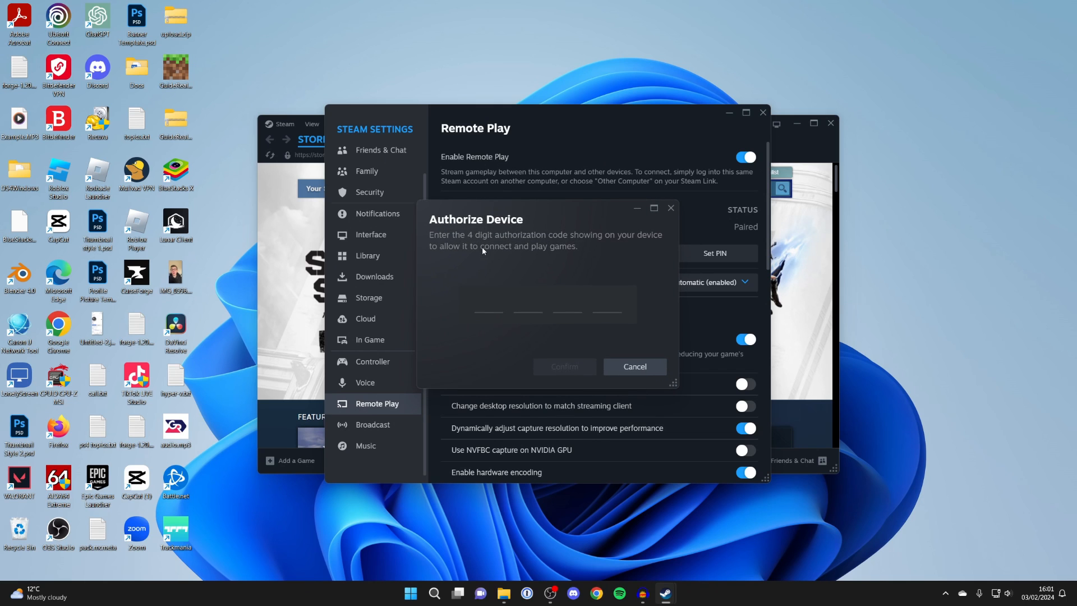
text(4456)
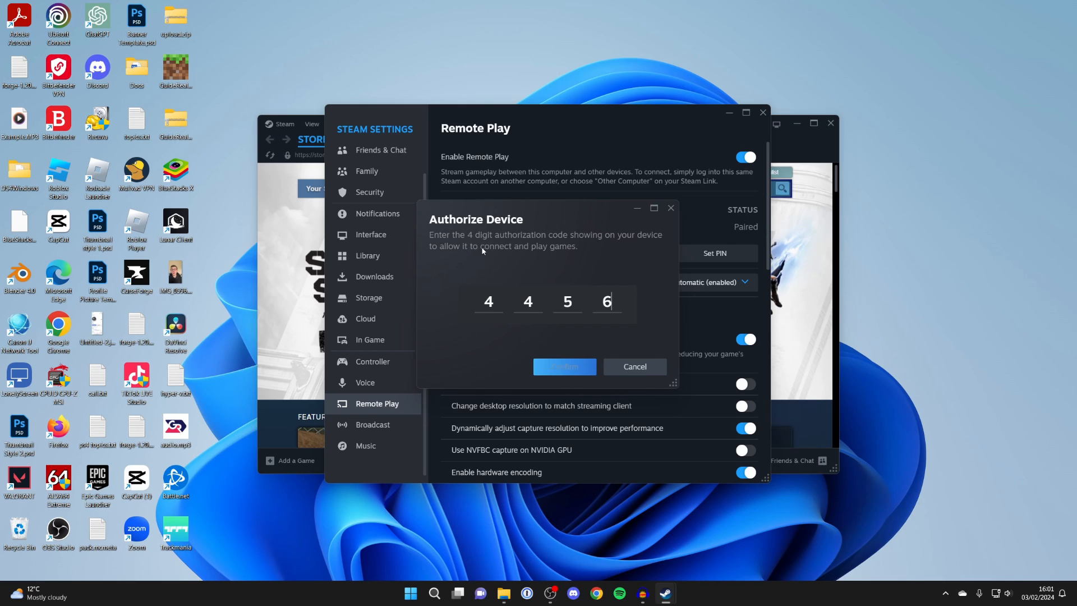
click(564, 366)
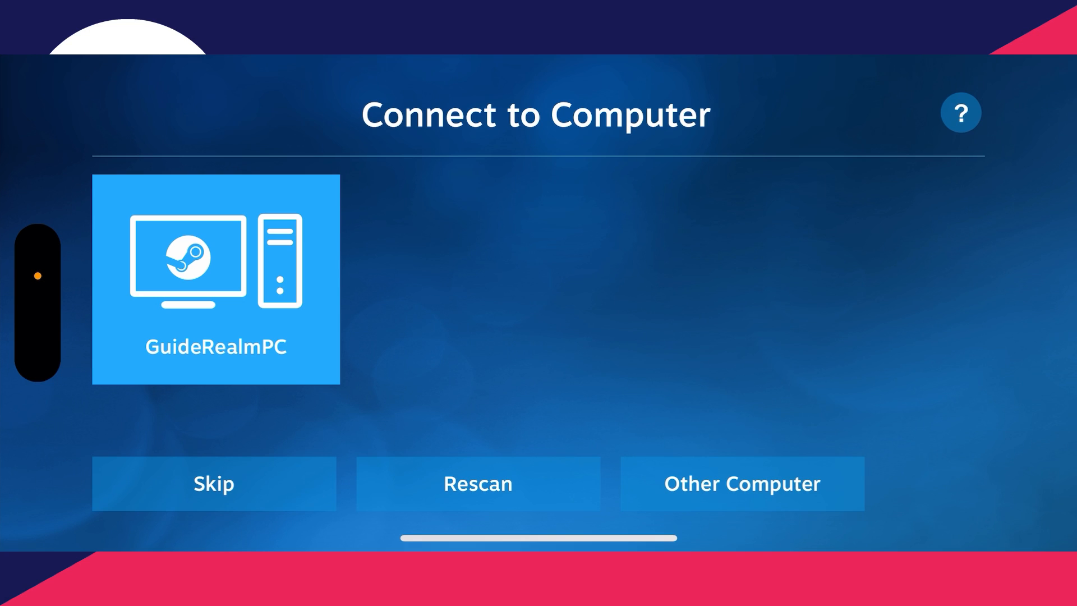
Connect to GuideRealmPC and review the Controller and Streaming settings, leaving quality at Default
click(216, 278)
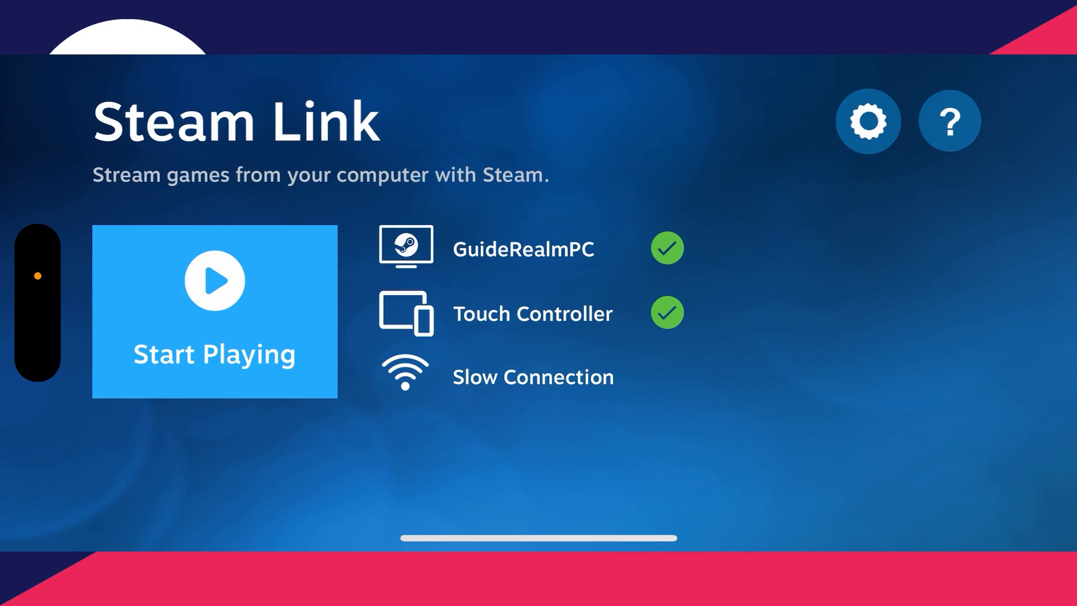
click(867, 120)
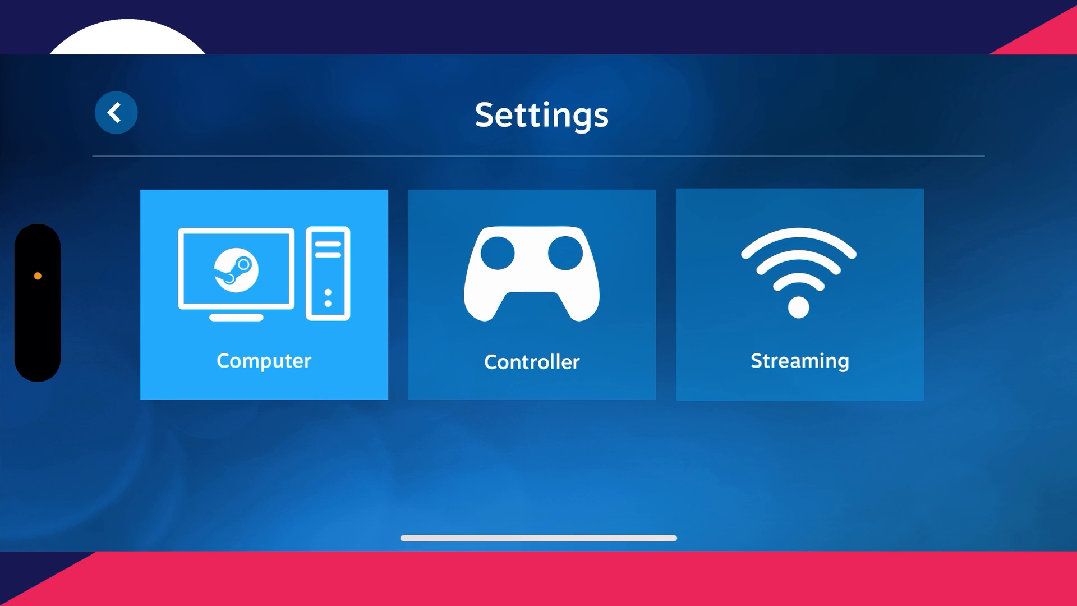
click(531, 296)
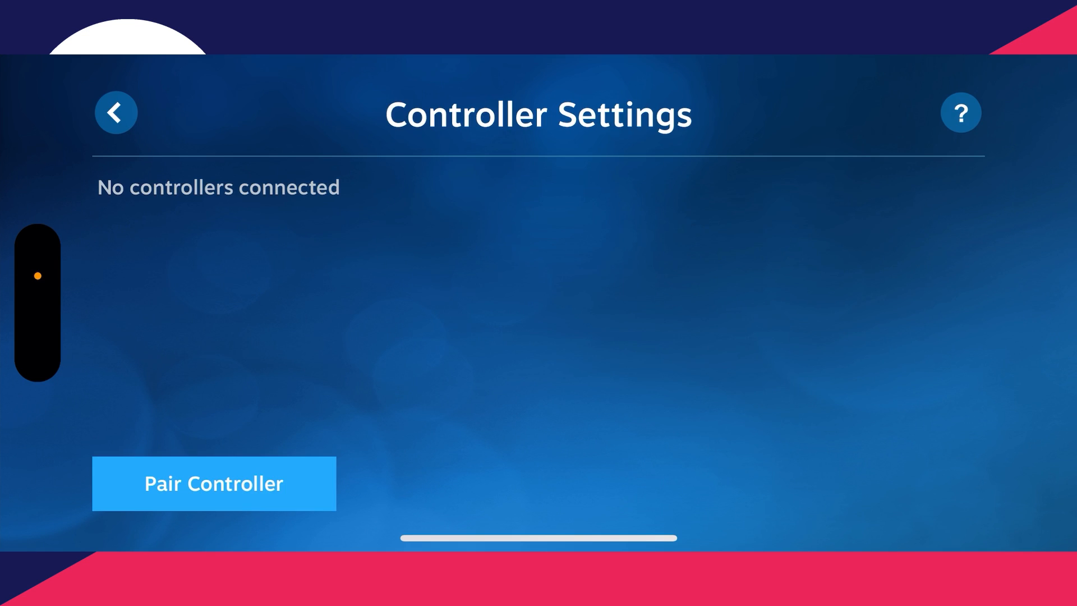
click(115, 112)
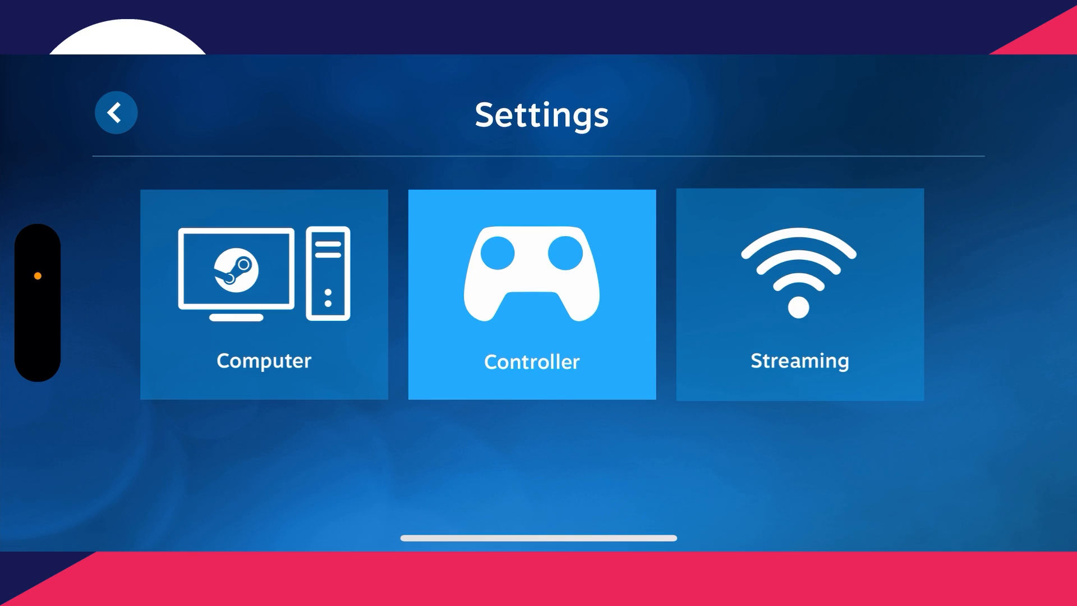
click(799, 294)
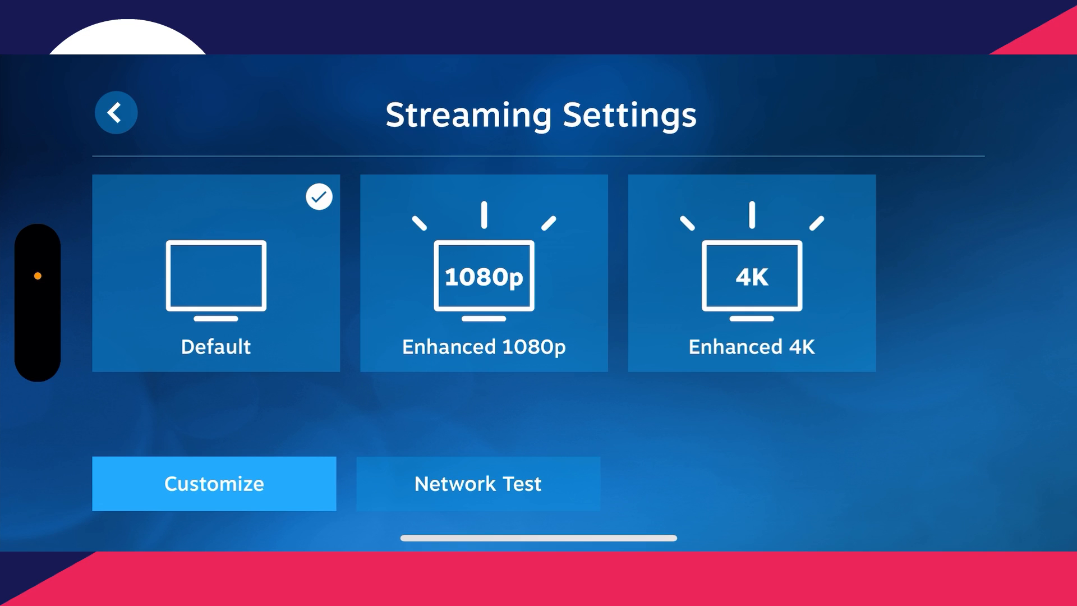
click(116, 112)
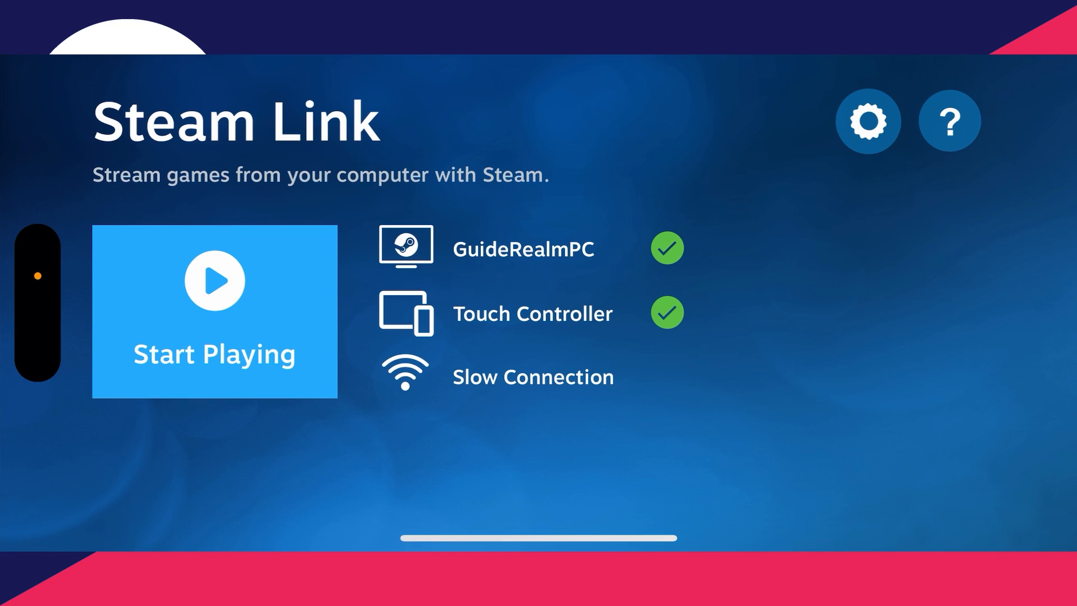
Start streaming the PC's Steam interface and briefly review the streaming options panel
click(213, 309)
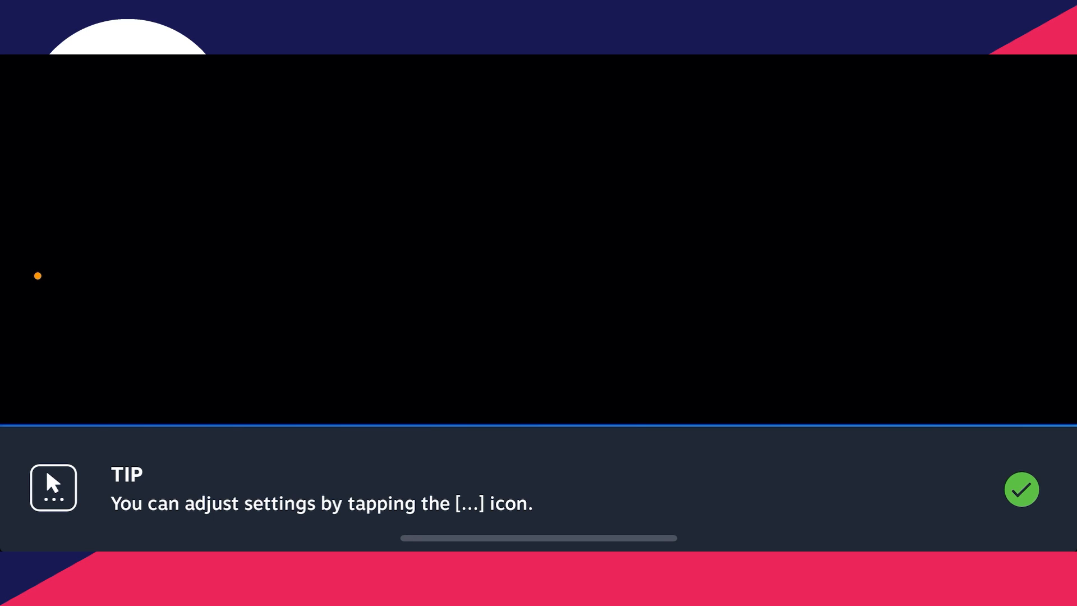
click(1021, 489)
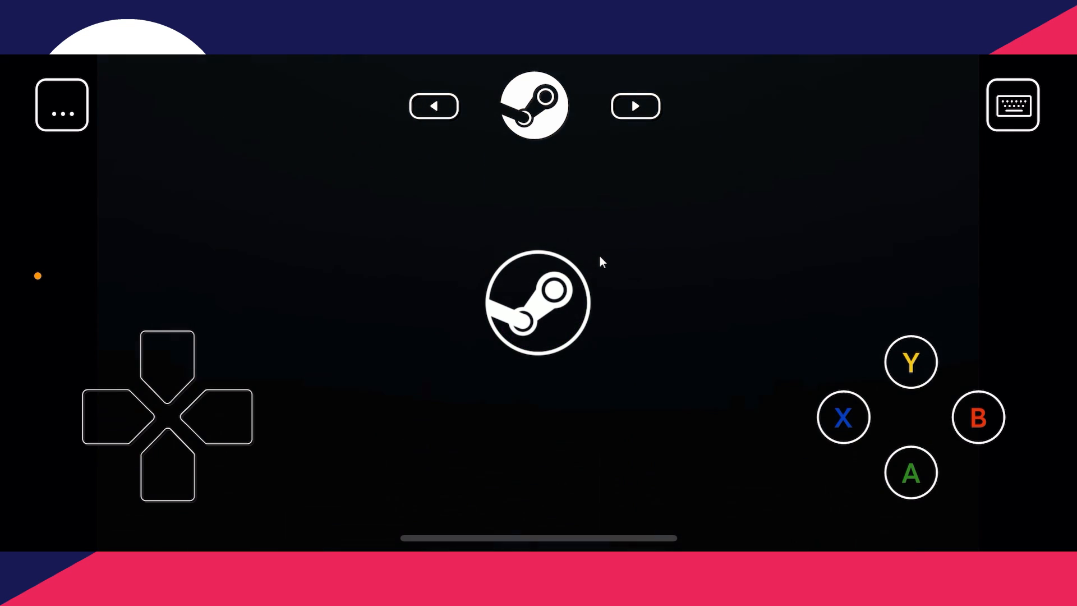
click(533, 302)
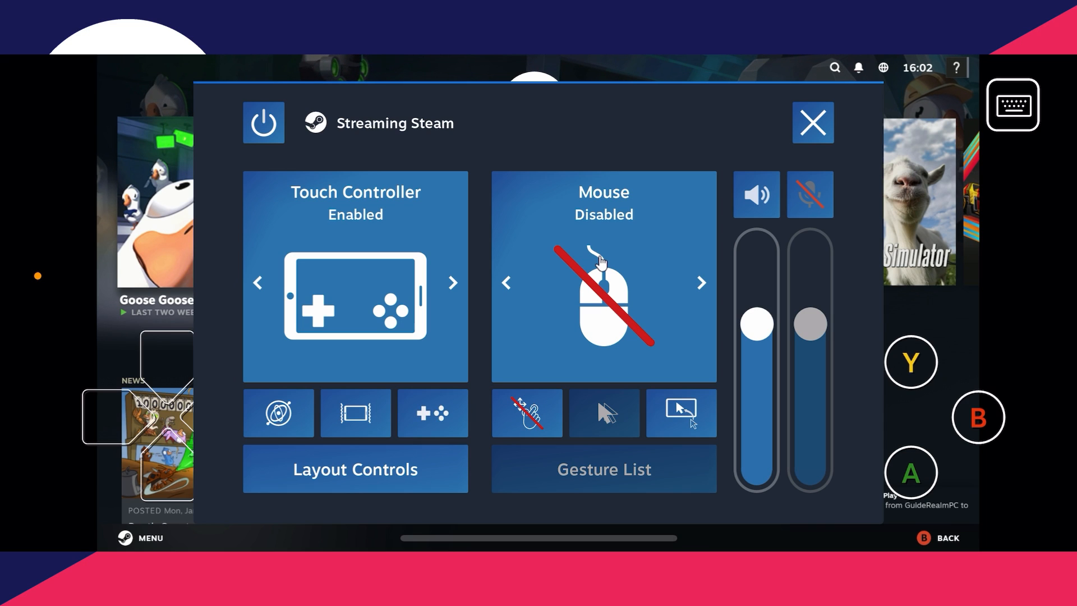
click(604, 413)
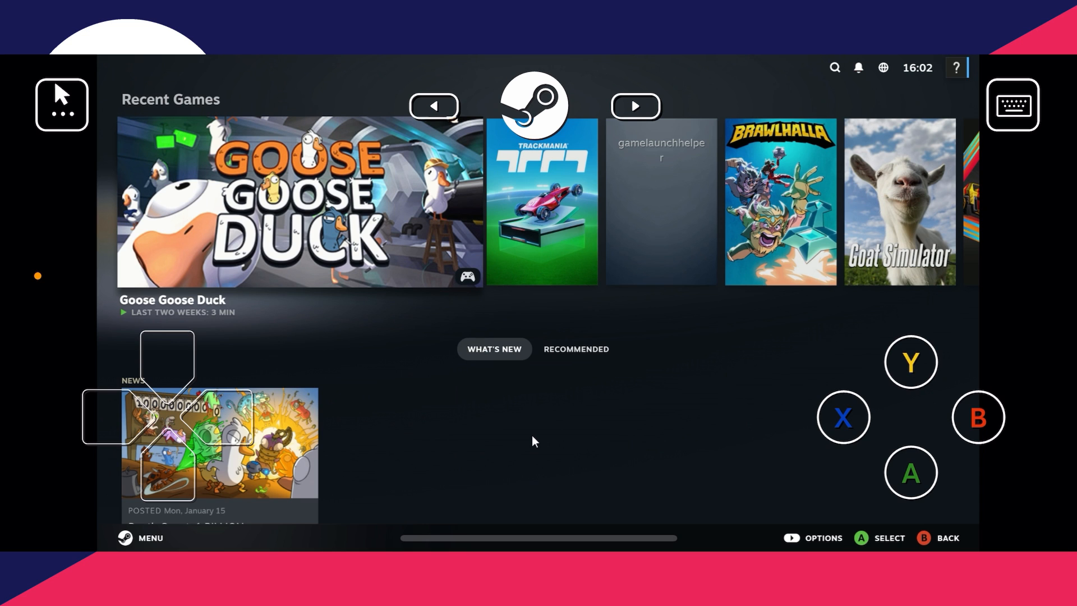
Launch Goose Goose Duck from Recent Games over the stream
click(300, 202)
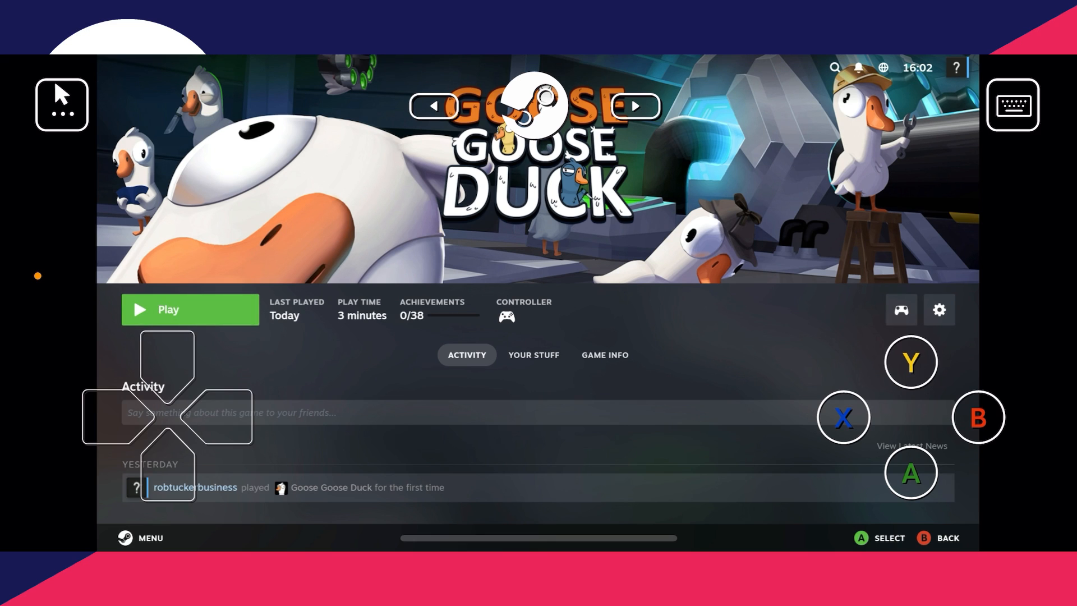
click(191, 309)
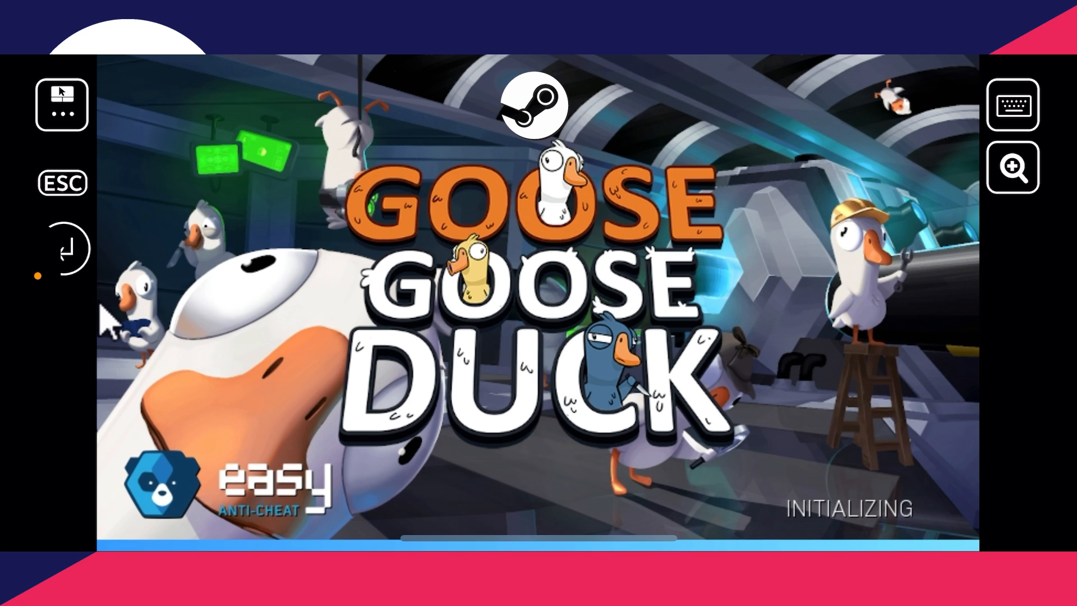